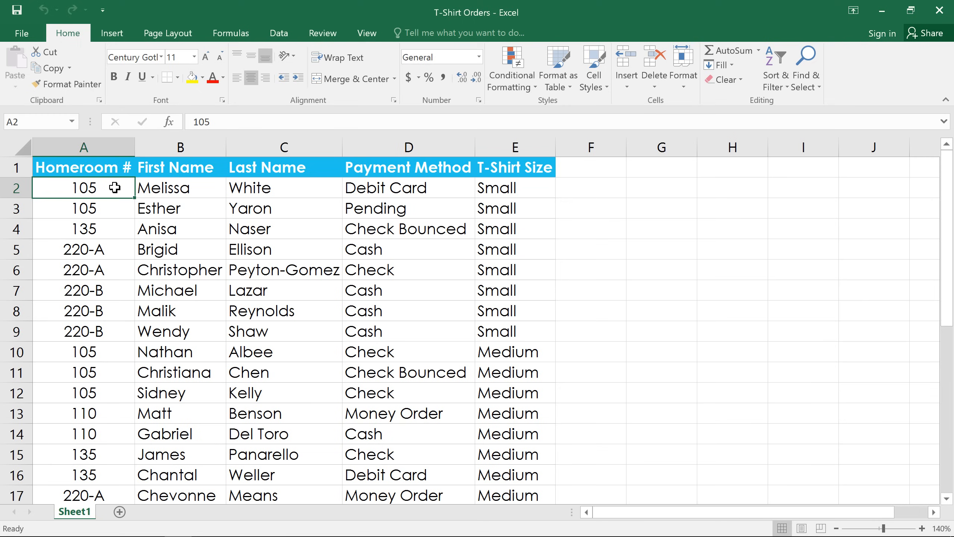
pyautogui.moveTo(182, 180)
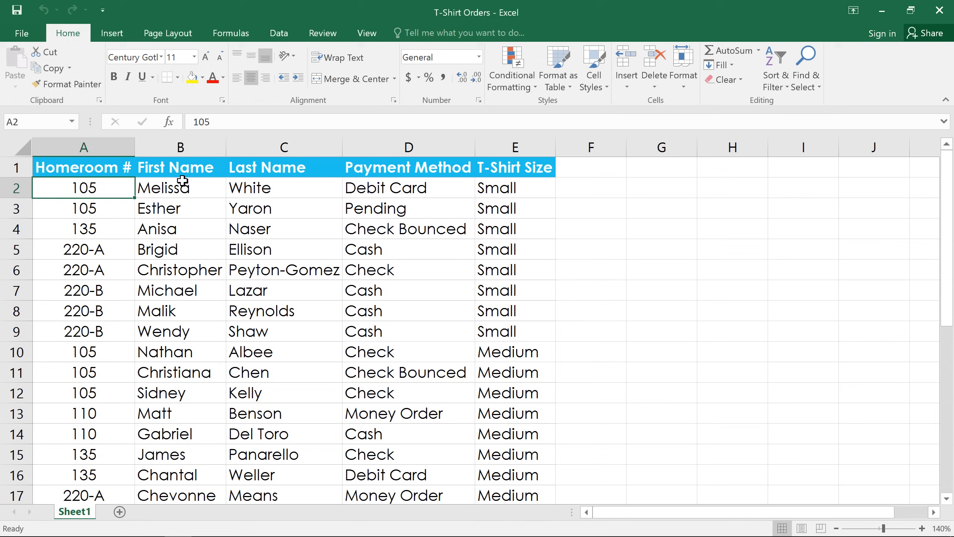
# Select columns B through D: First Name, Last Name and Payment Method.
pyautogui.click(180, 147)
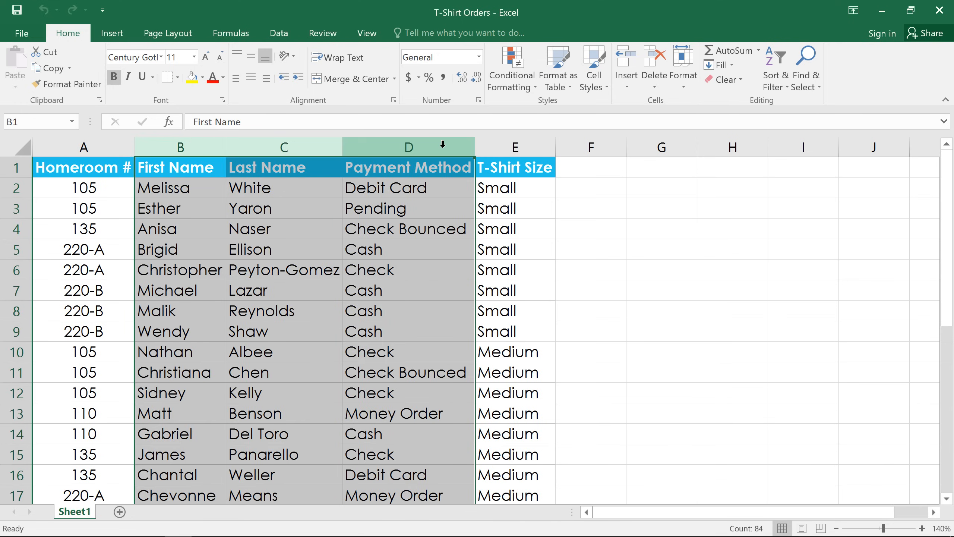
# Group columns B–D from the Data tab, collapse the group, then expand it again.
pyautogui.click(279, 33)
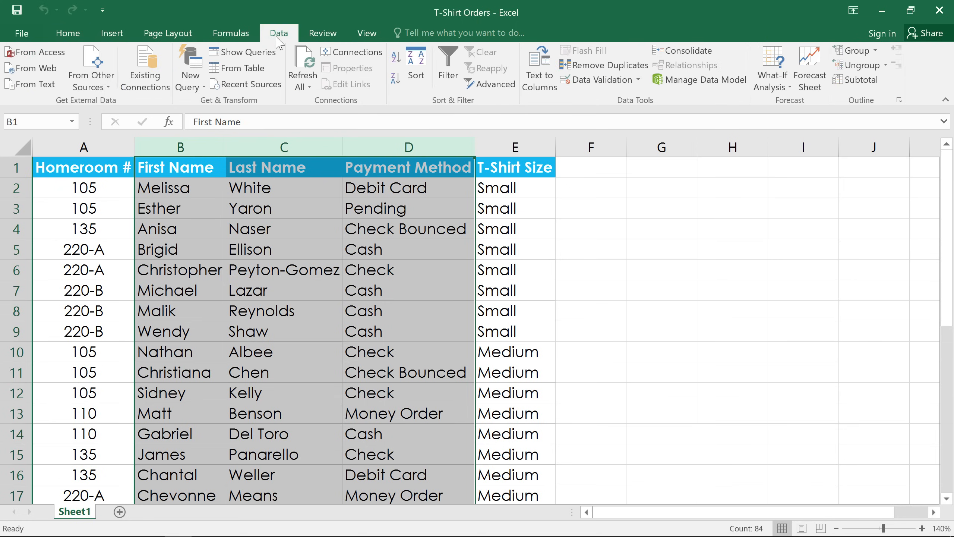
pyautogui.moveTo(724, 52)
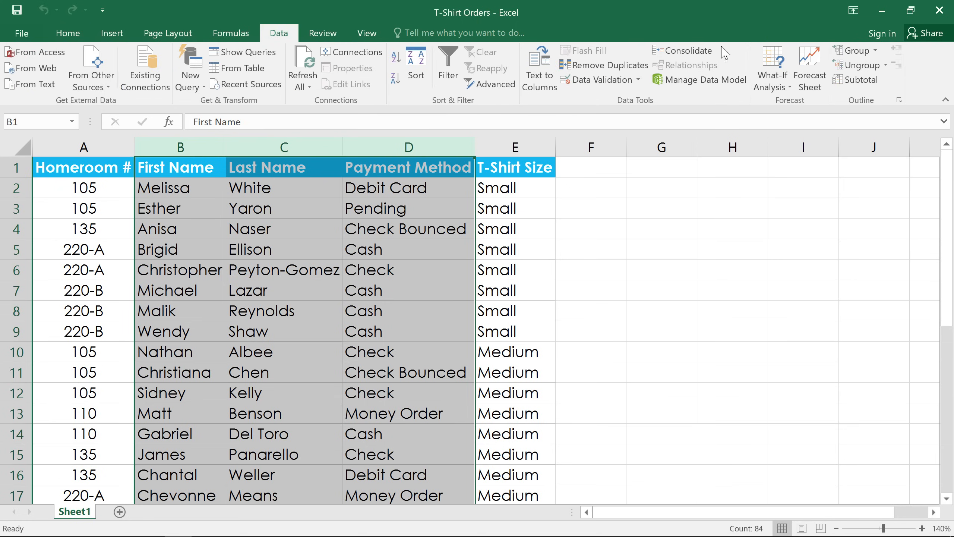
pyautogui.moveTo(853, 50)
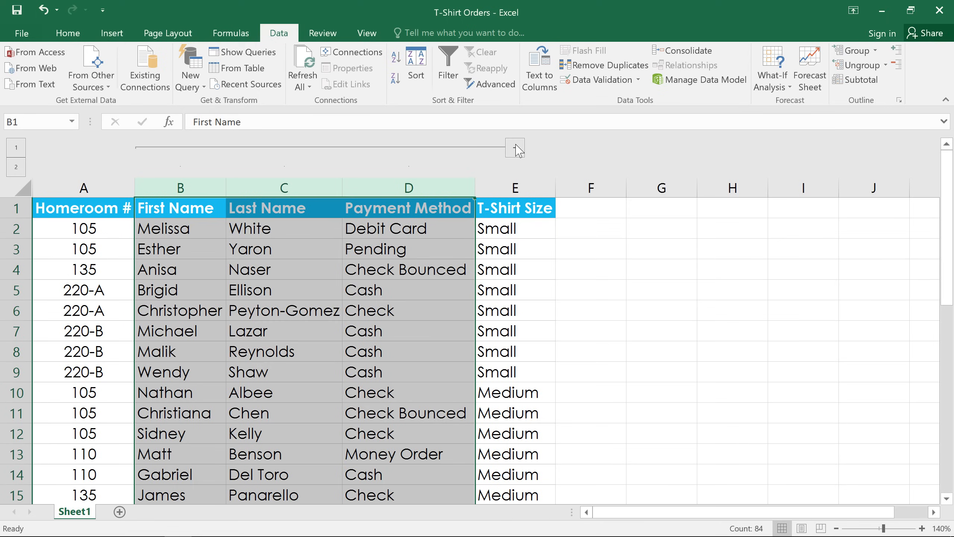
pyautogui.click(515, 148)
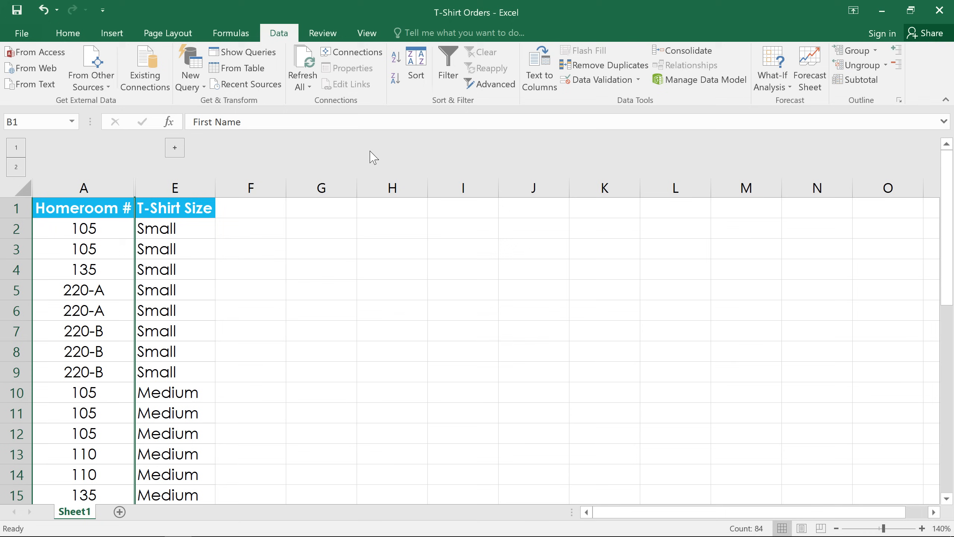
pyautogui.moveTo(175, 154)
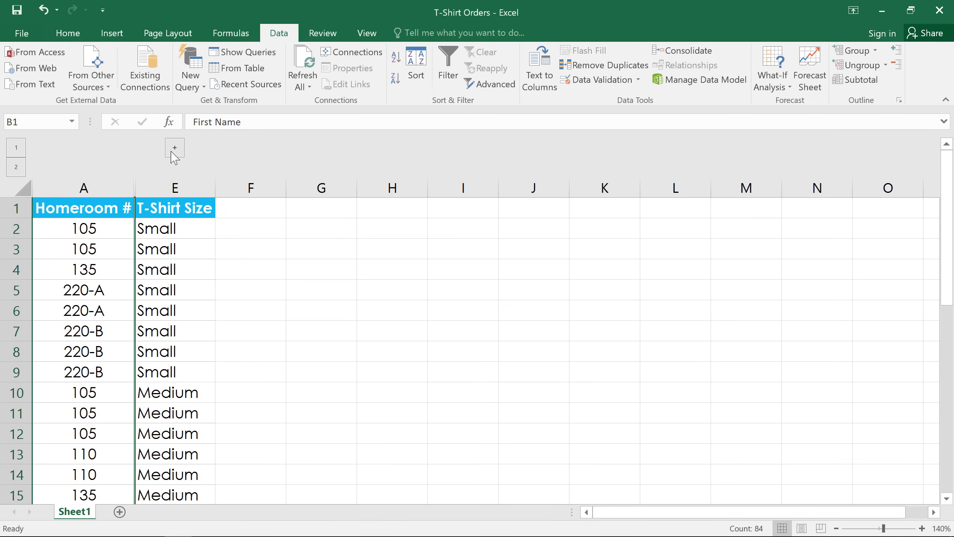
pyautogui.click(174, 147)
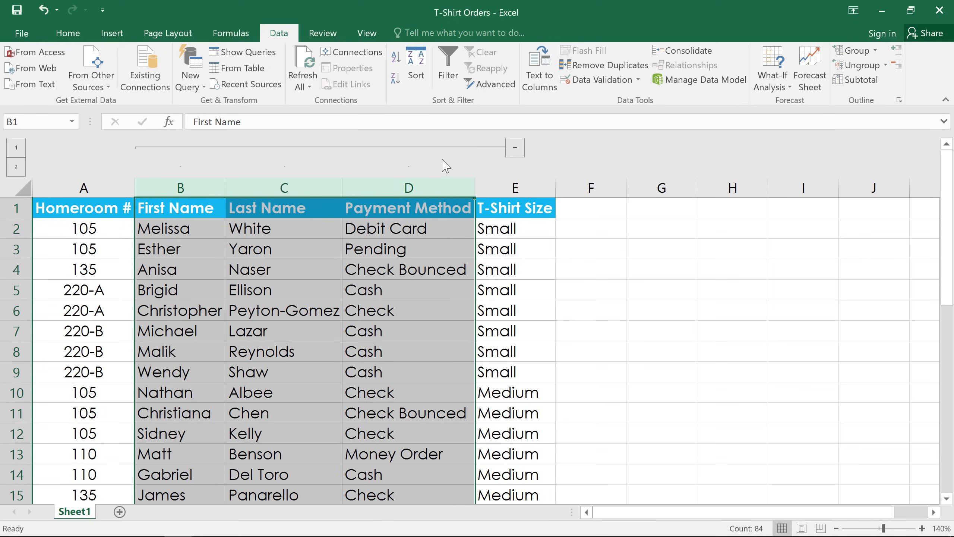
pyautogui.moveTo(859, 65)
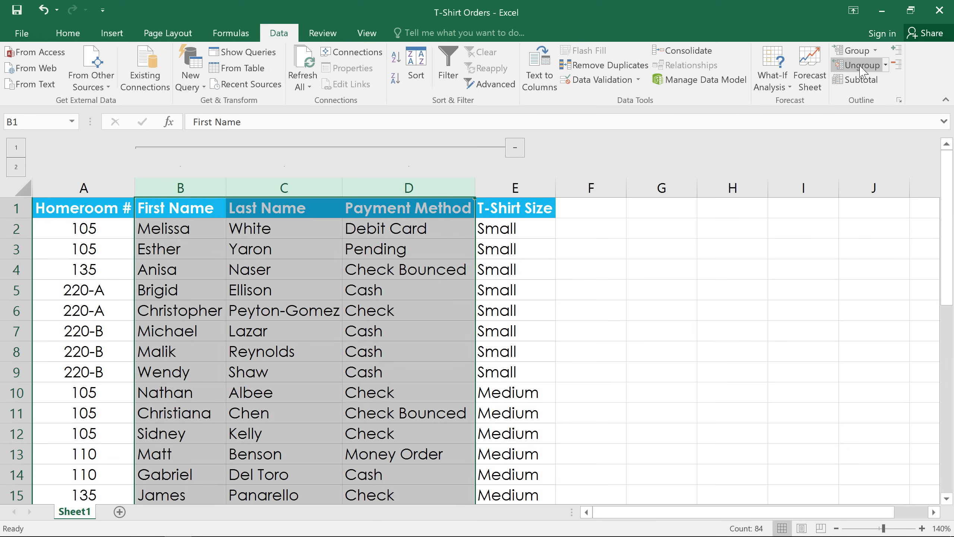
# Ungroup the First Name to Payment Method columns and review the list from the first T-Shirt Size entry.
pyautogui.click(861, 64)
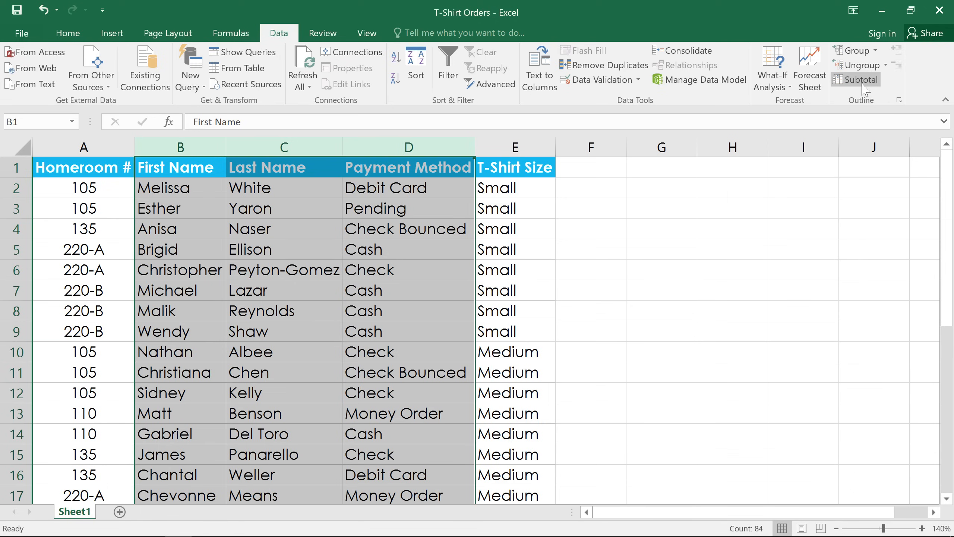
pyautogui.moveTo(560, 179)
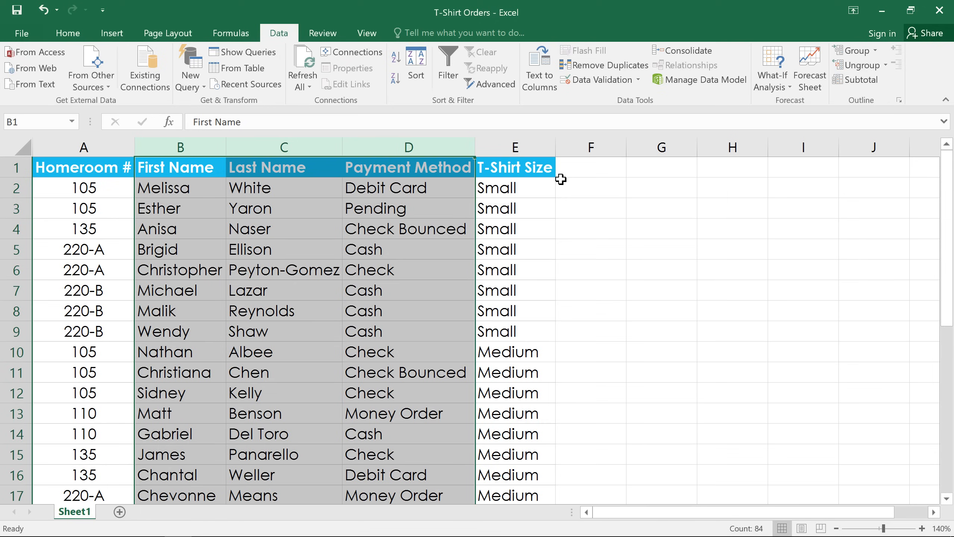
pyautogui.click(515, 188)
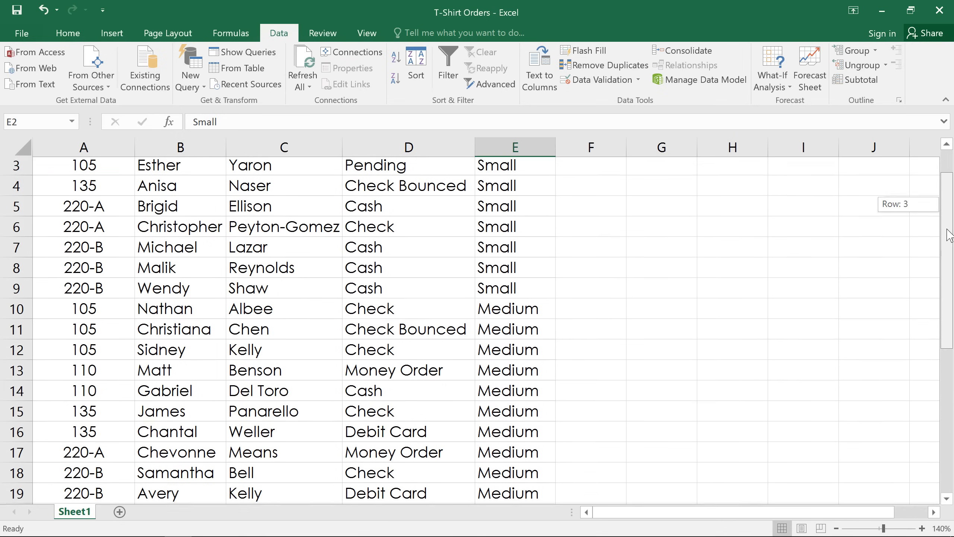
pyautogui.scroll(-3)
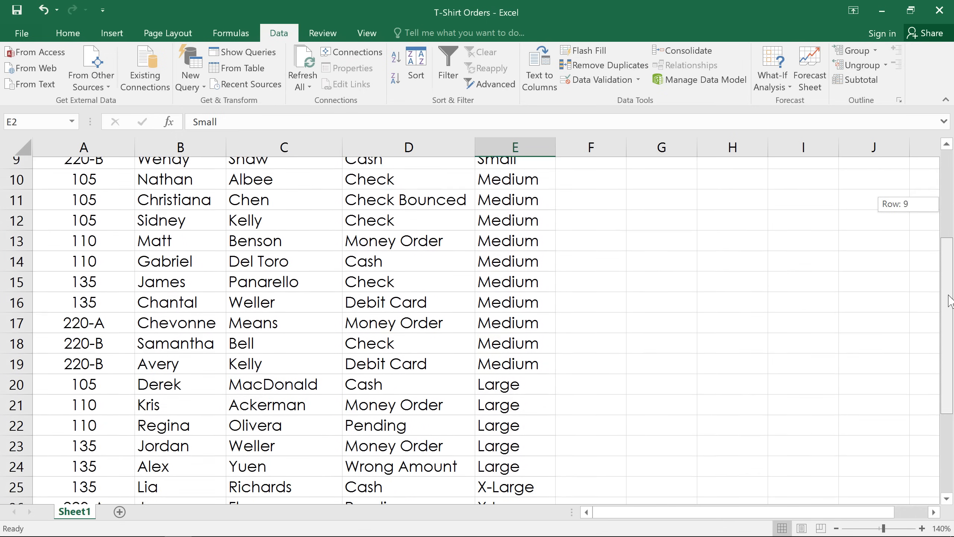
pyautogui.scroll(-3)
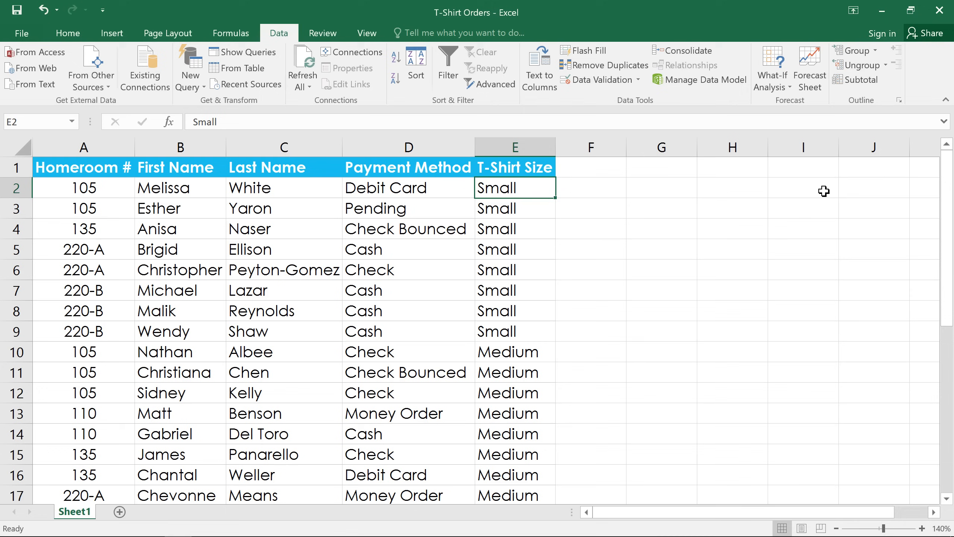
pyautogui.moveTo(855, 111)
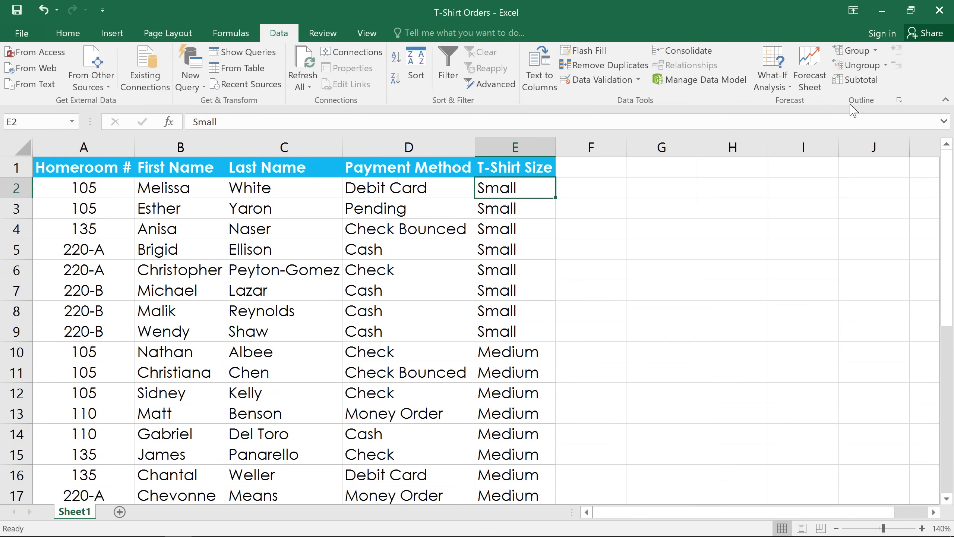
# Configure Subtotal at each change in T-Shirt Size using Count, adding the count to T-Shirt Size.
pyautogui.click(860, 79)
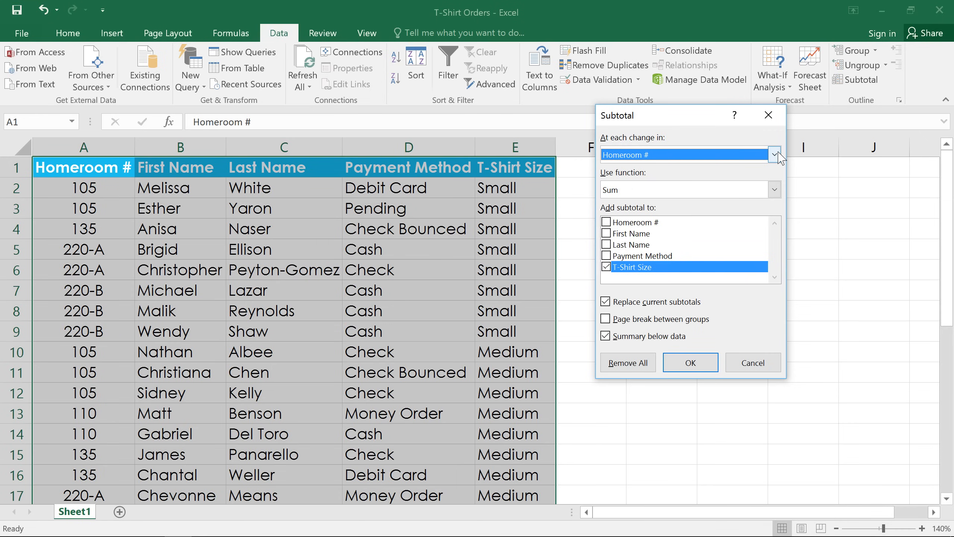
pyautogui.click(774, 154)
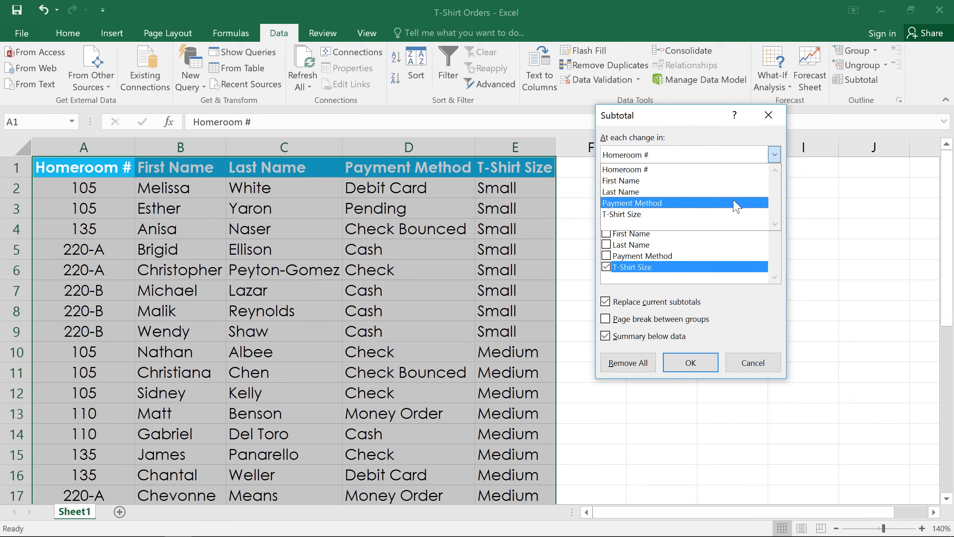
pyautogui.click(622, 214)
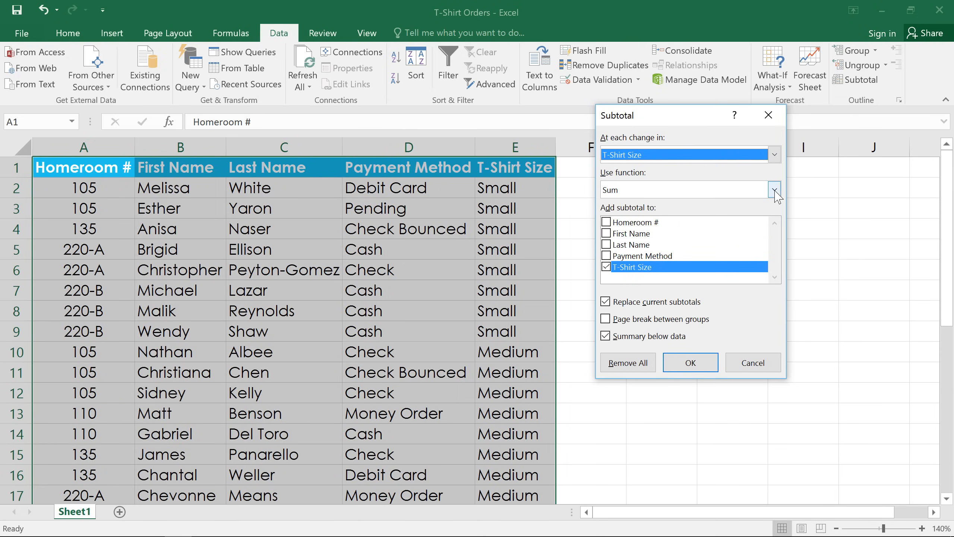
pyautogui.click(774, 188)
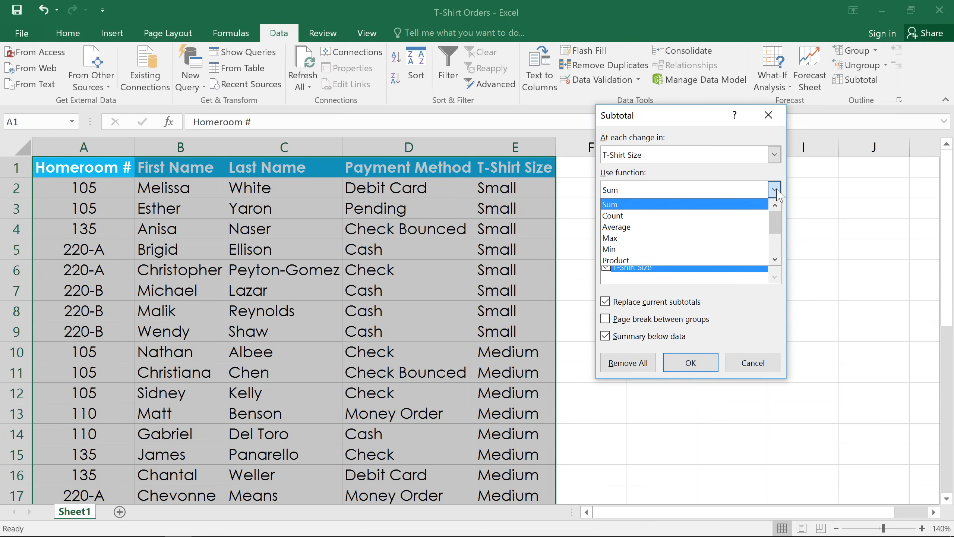
pyautogui.moveTo(721, 216)
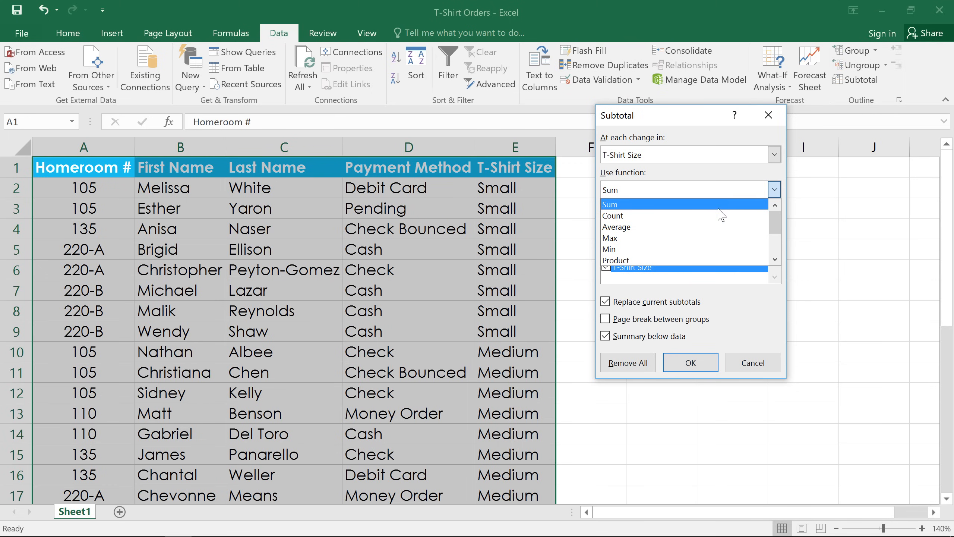
pyautogui.click(613, 215)
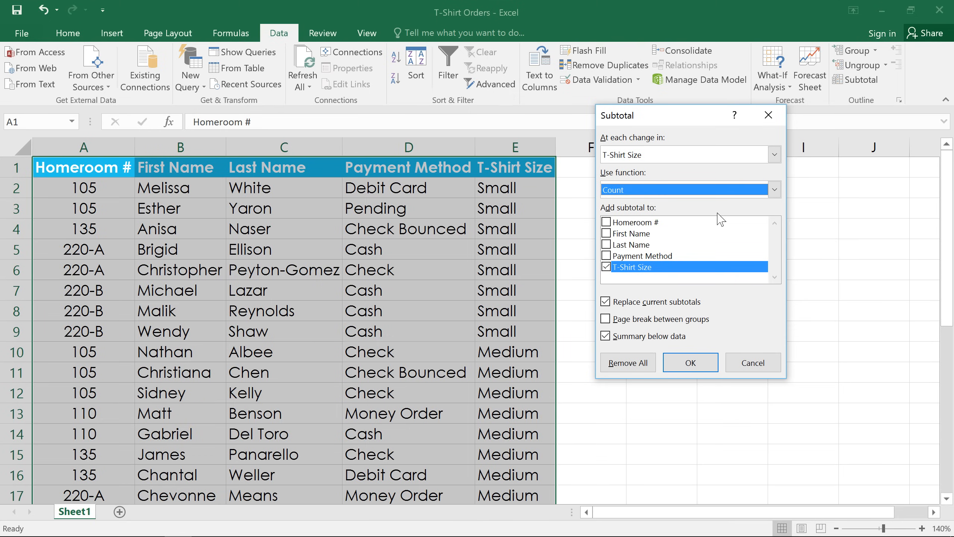
pyautogui.moveTo(658, 256)
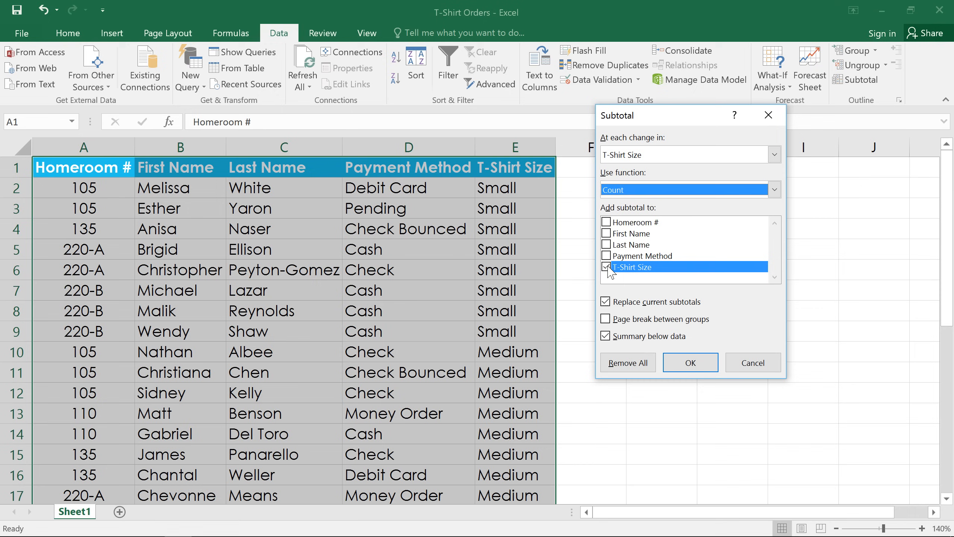
pyautogui.click(690, 362)
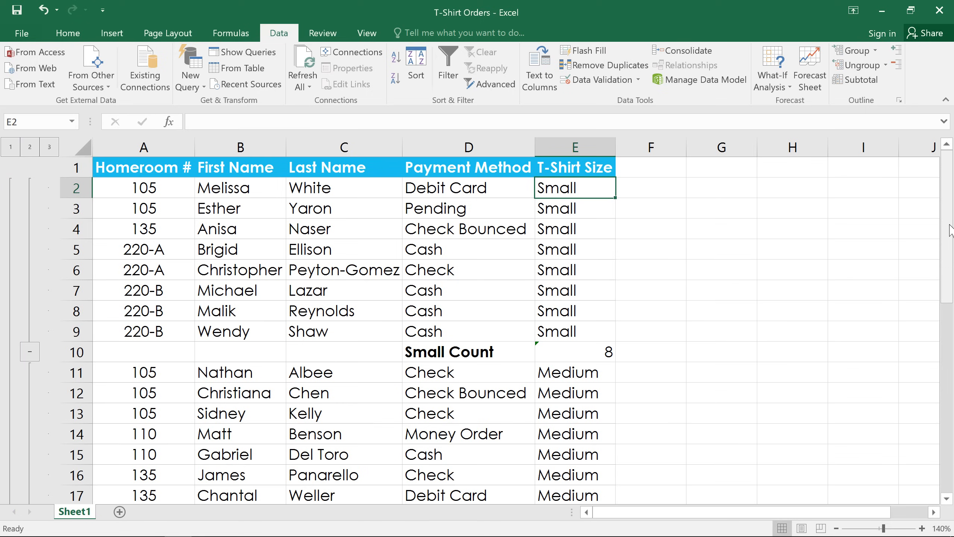
# Scroll through the sheet to review the Small 8, Medium 10 and Large 5 count rows.
pyautogui.scroll(-3)
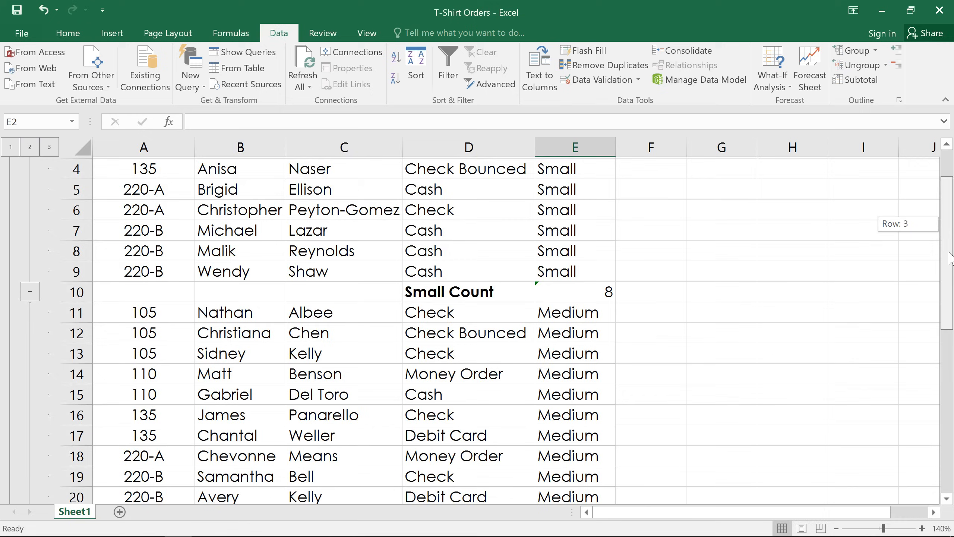
pyautogui.scroll(-3)
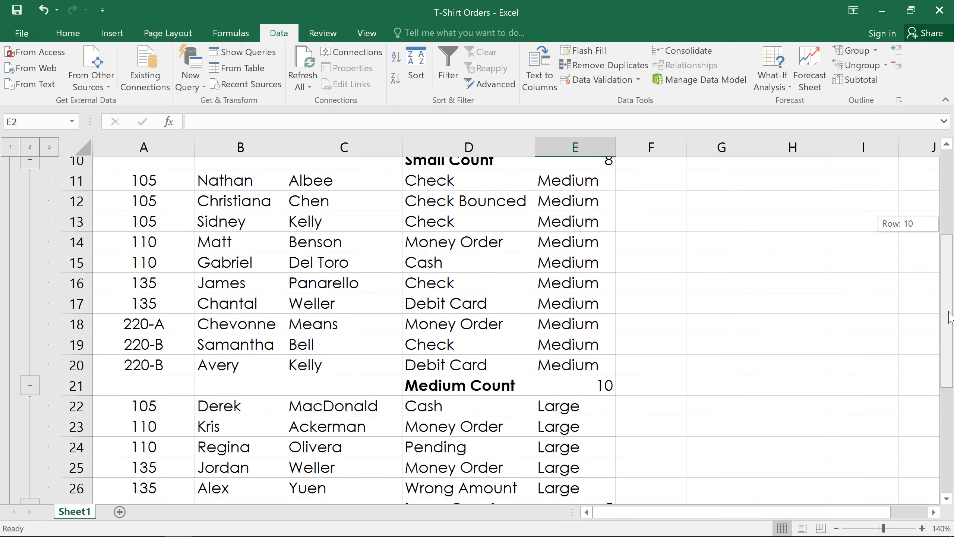
pyautogui.scroll(-3)
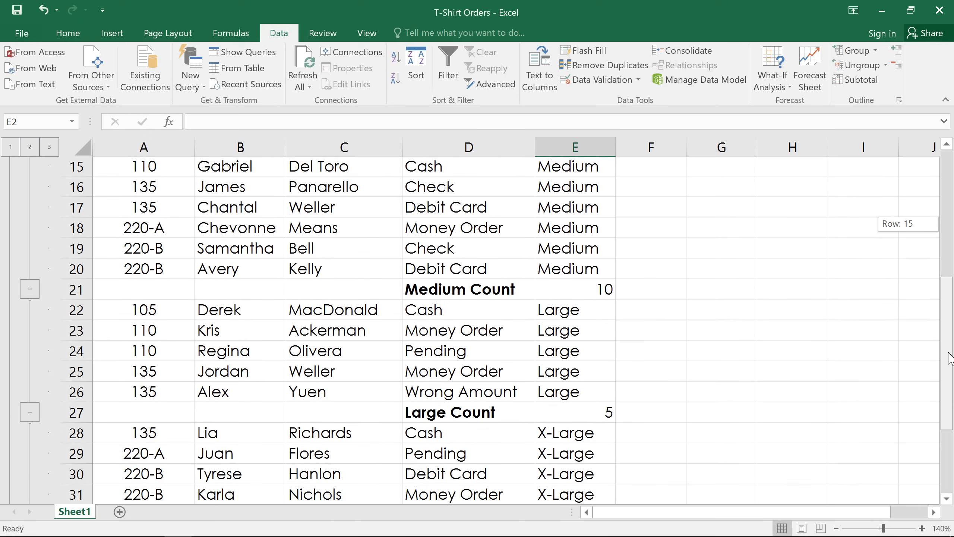
pyautogui.scroll(-3)
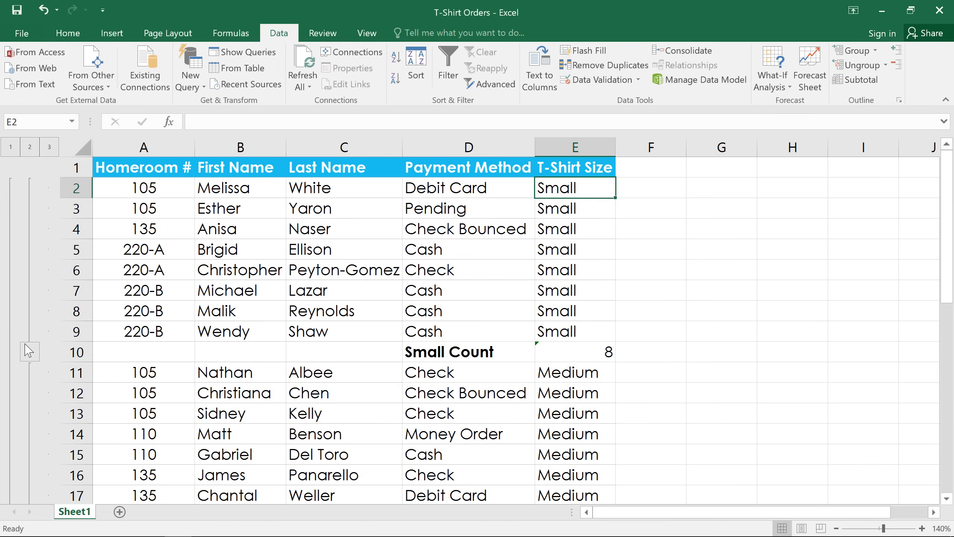
pyautogui.click(29, 352)
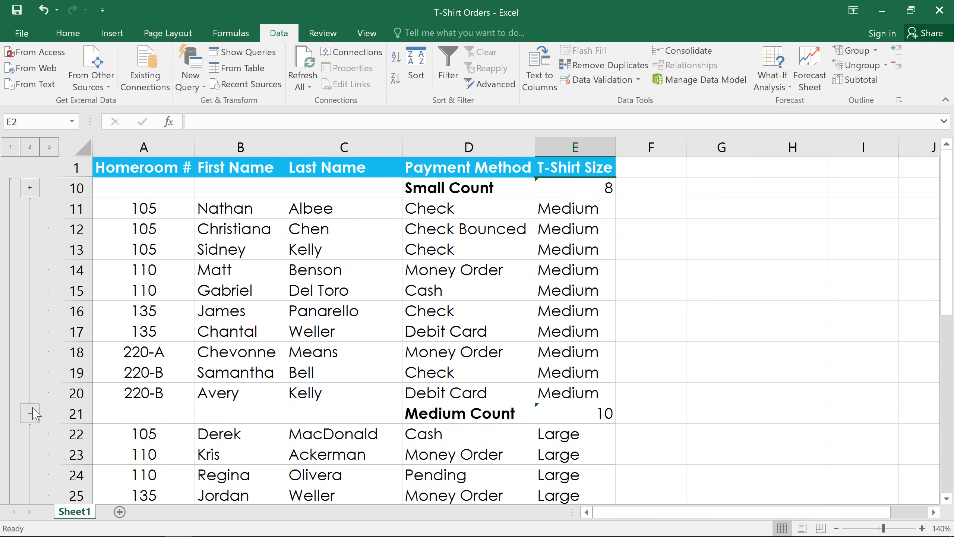
pyautogui.click(29, 413)
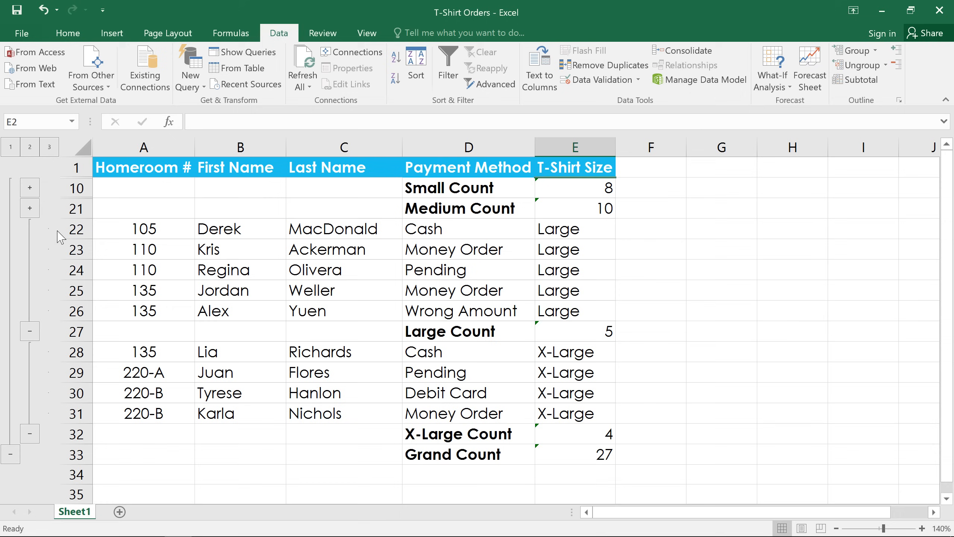
pyautogui.click(29, 147)
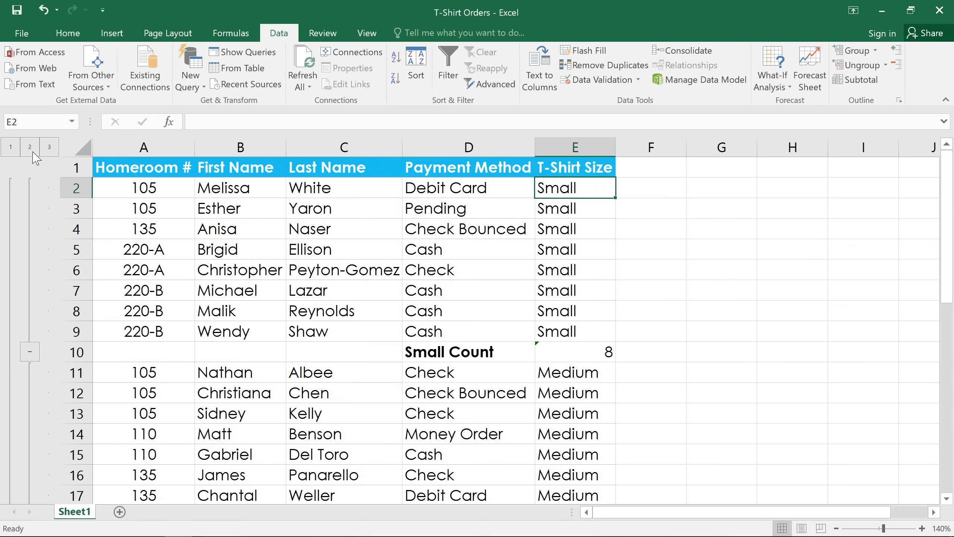
pyautogui.click(29, 147)
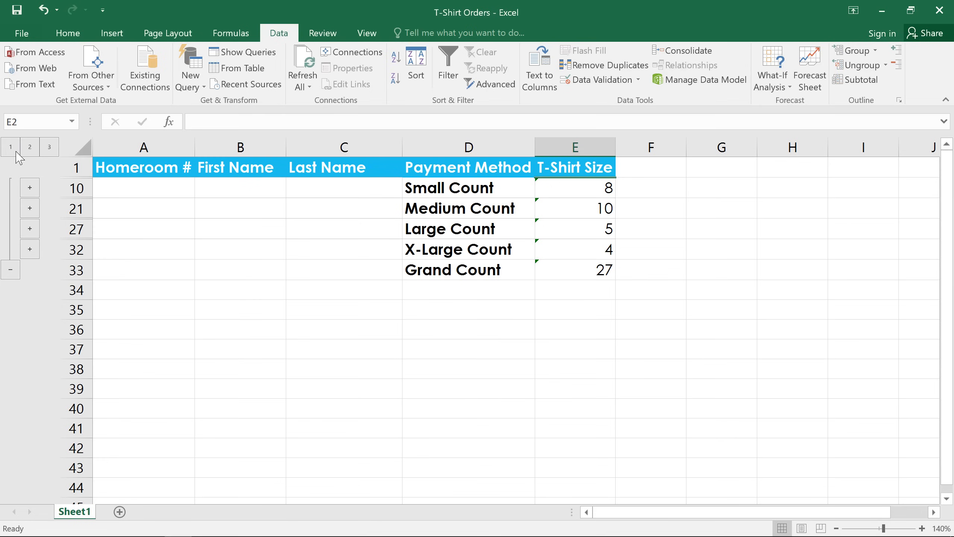
pyautogui.click(10, 147)
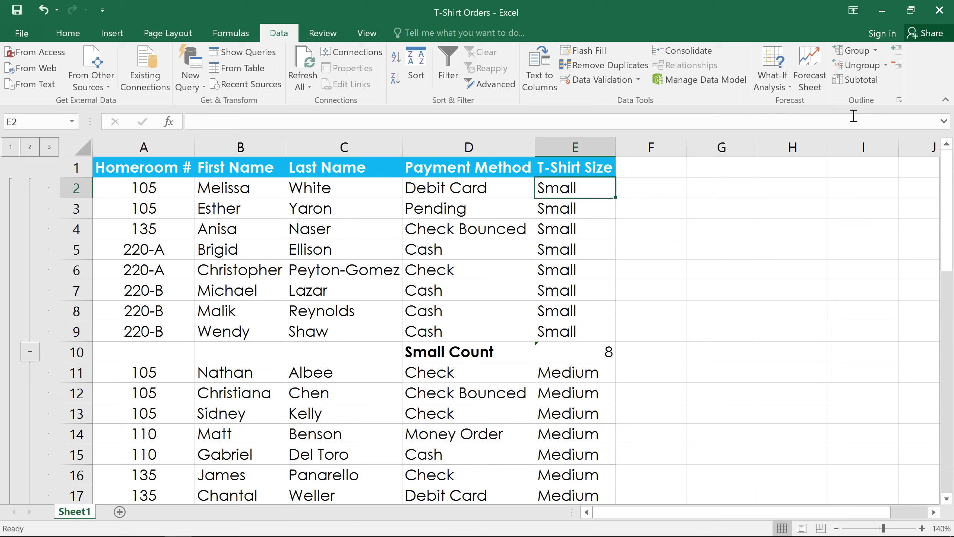
# Remove all subtotals via the Subtotal dialog, restoring the plain order list.
pyautogui.click(860, 80)
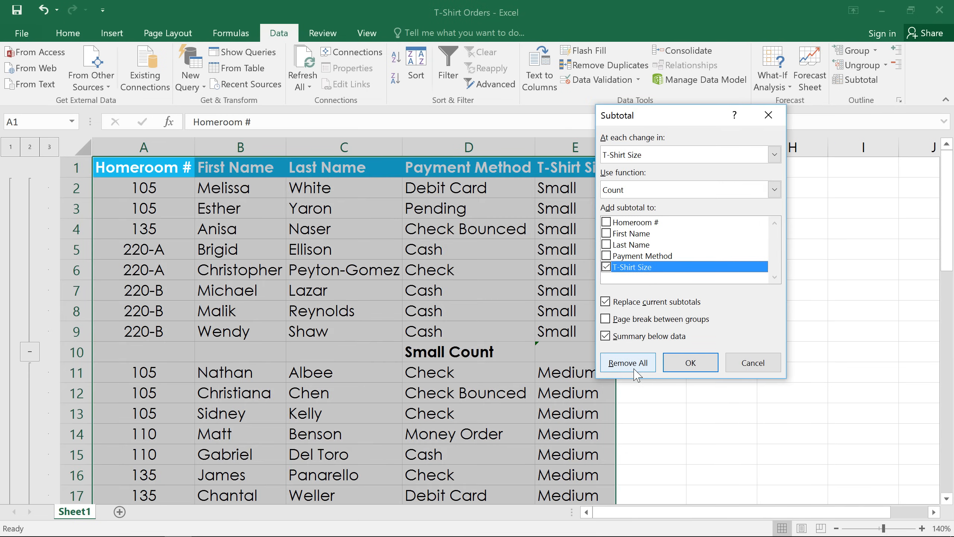
pyautogui.click(628, 362)
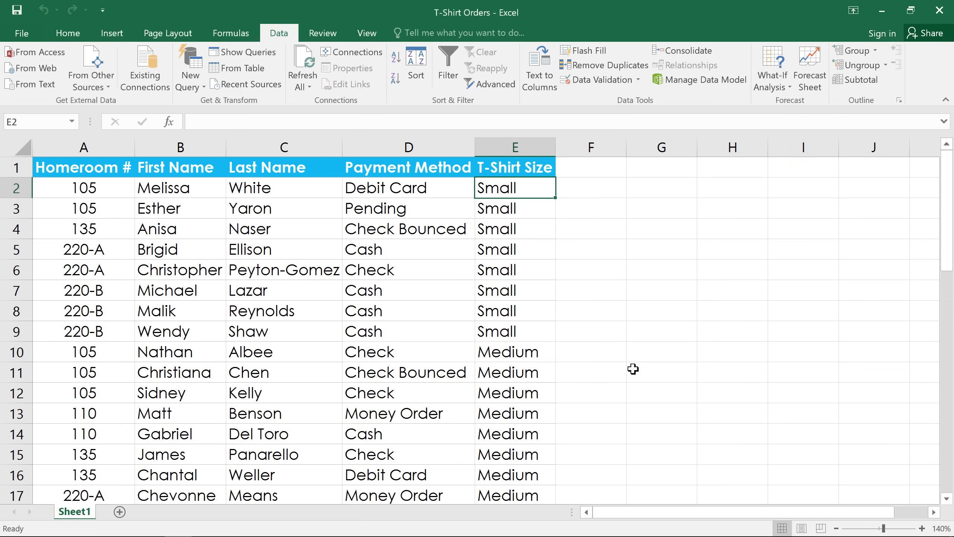